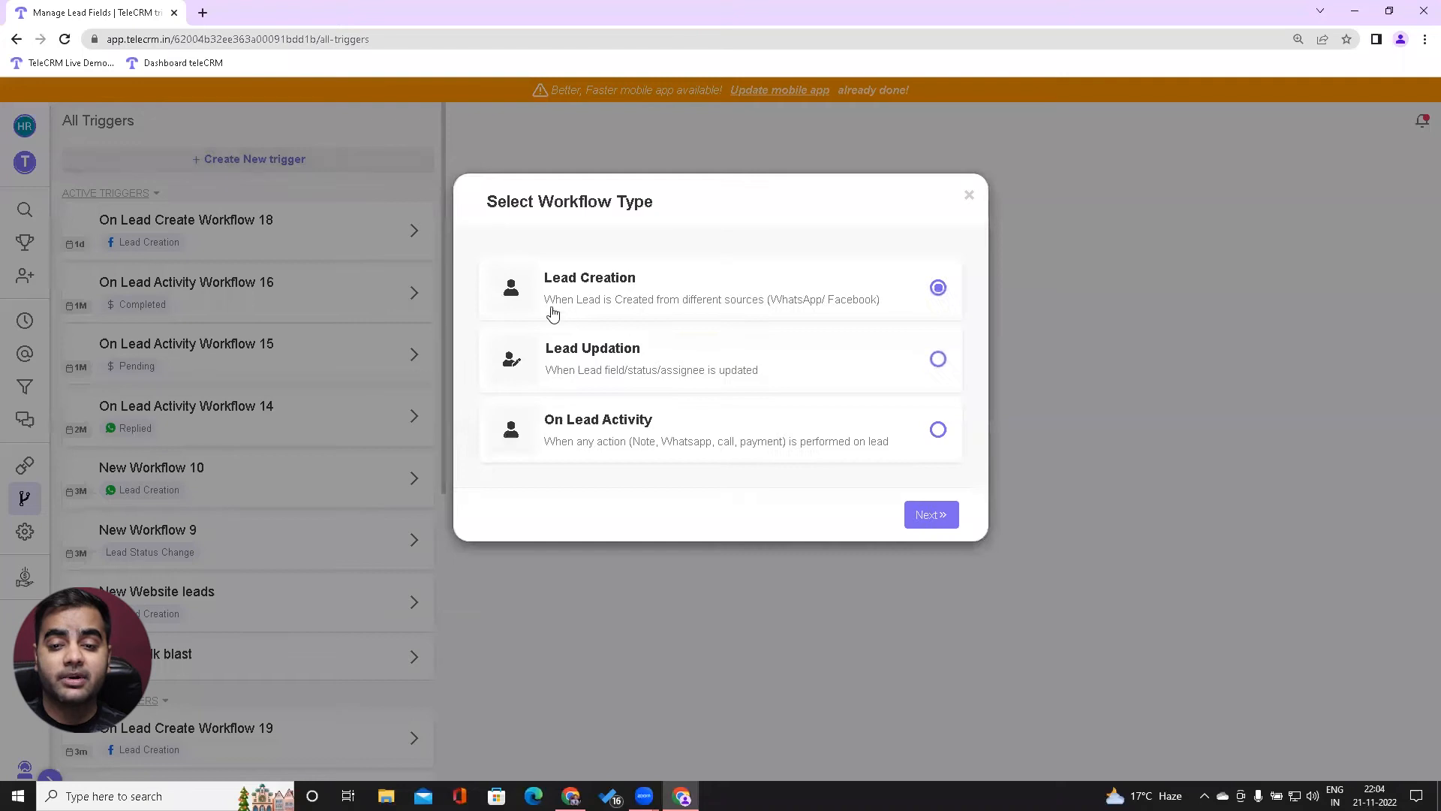
- Create a new workflow of the Lead Creation type
{"action": "left_click", "coordinate": [931, 513]}
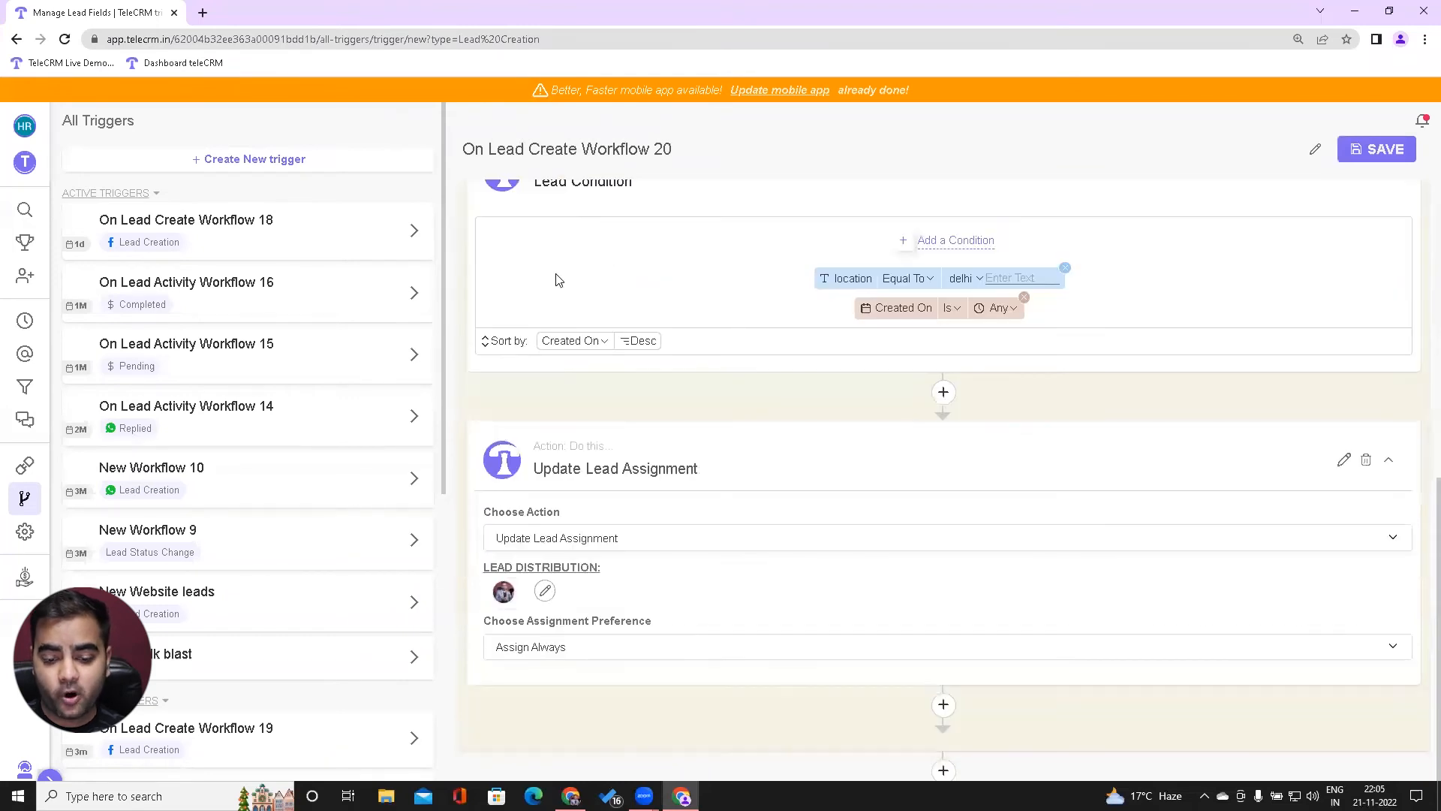
- Add Actions Section 2 for leads whose location equals mumbai with its own assignment
{"action": "left_click", "coordinate": [1377, 149]}
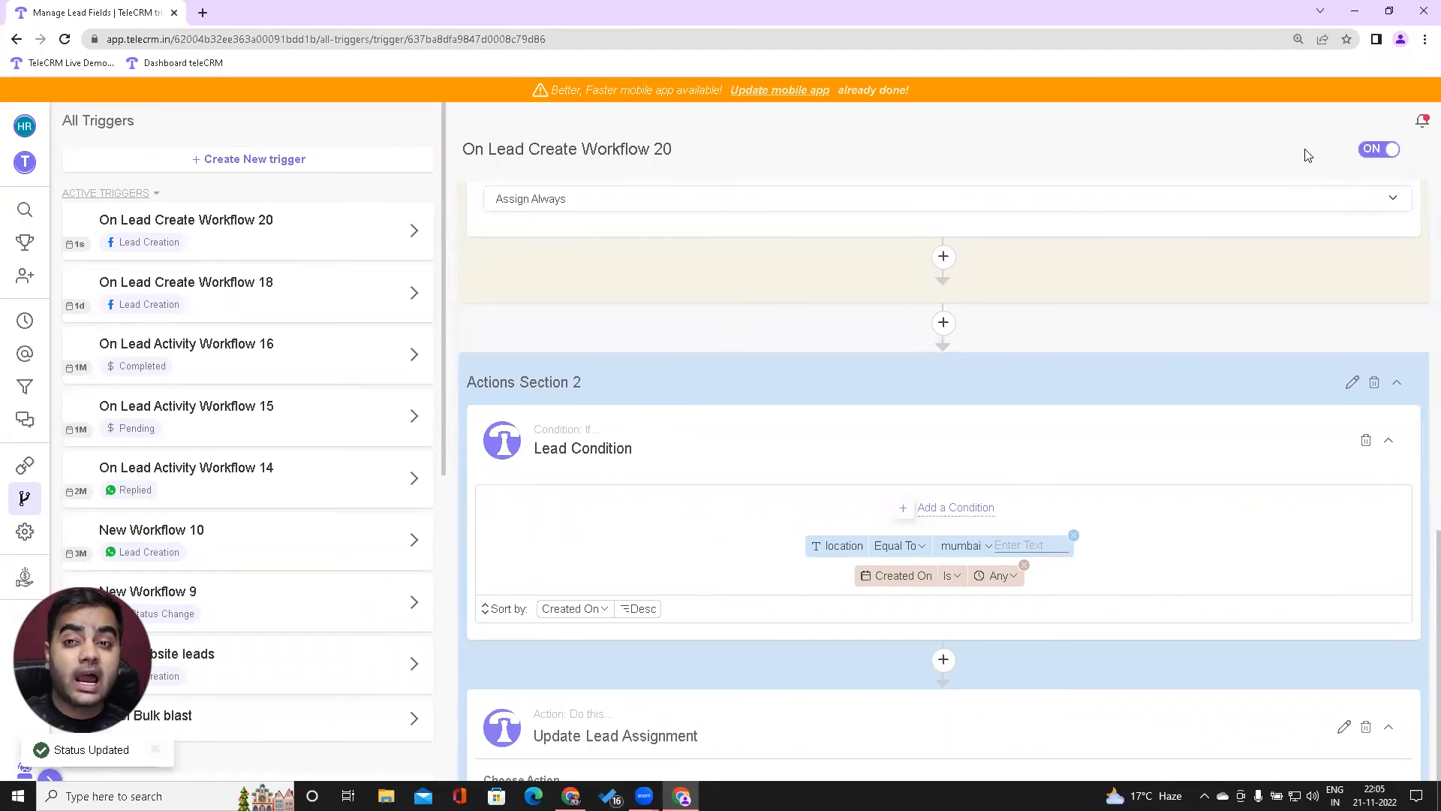